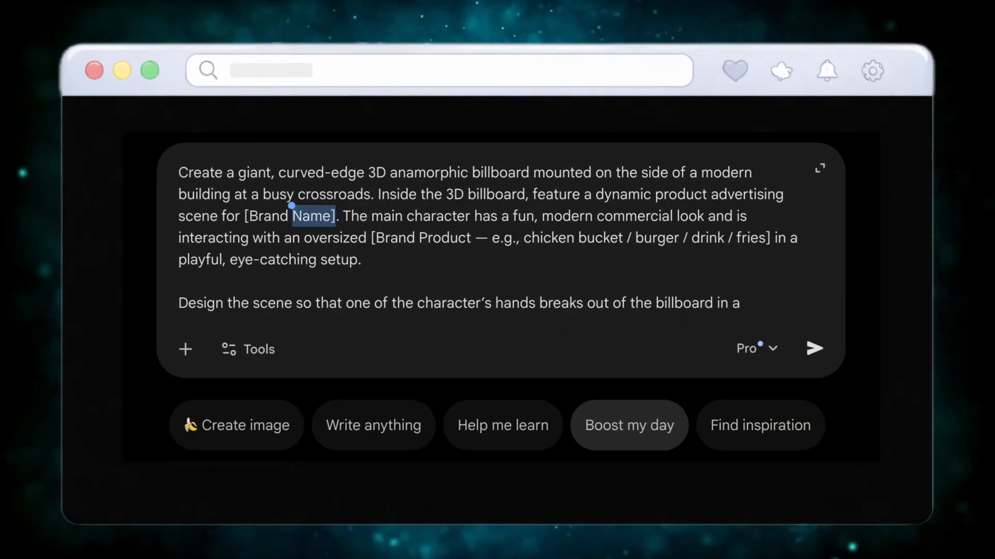
Set the billboard brand to McDonalds and submit the 3D billboard prompt
type("McDonalds")
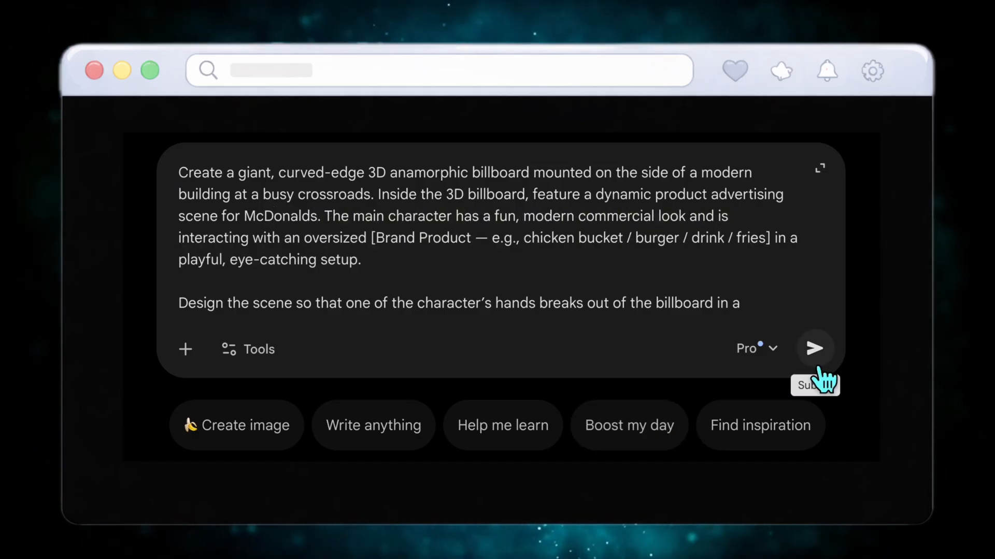
left_click(814, 348)
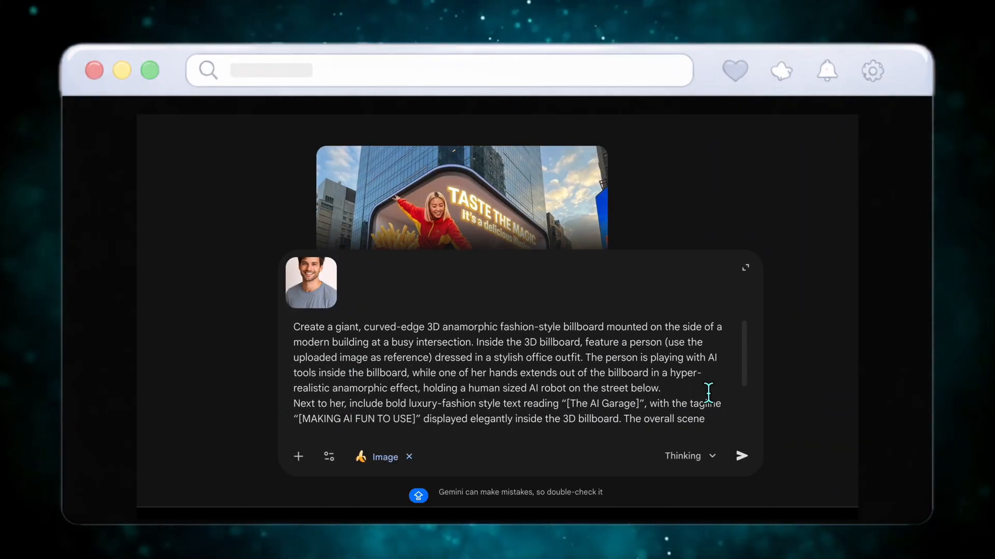
Submit the fashion billboard prompt with The AI Garage text and the reference photo
left_click(740, 456)
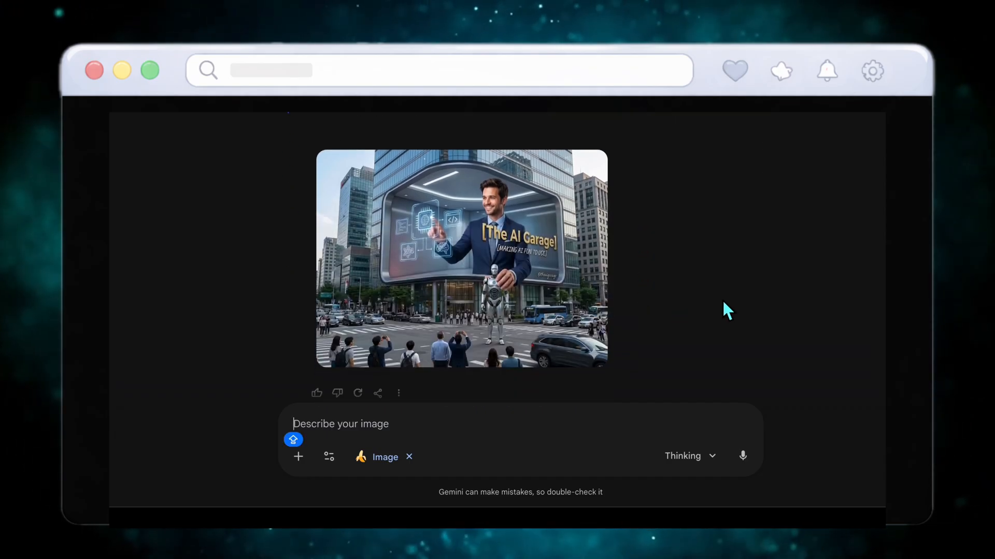
mouse_move(716, 318)
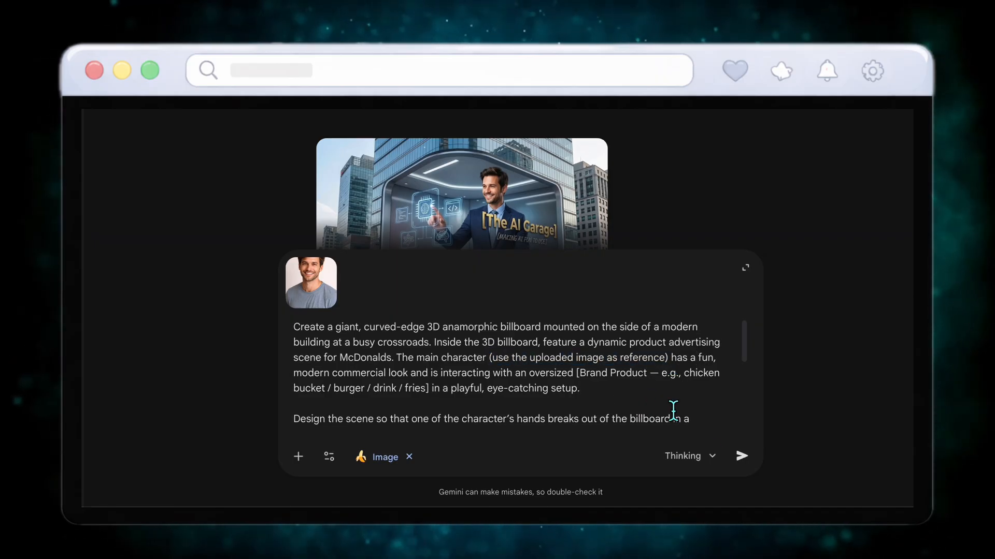
Submit the McDonalds billboard prompt featuring the uploaded portrait as main character
left_click(741, 456)
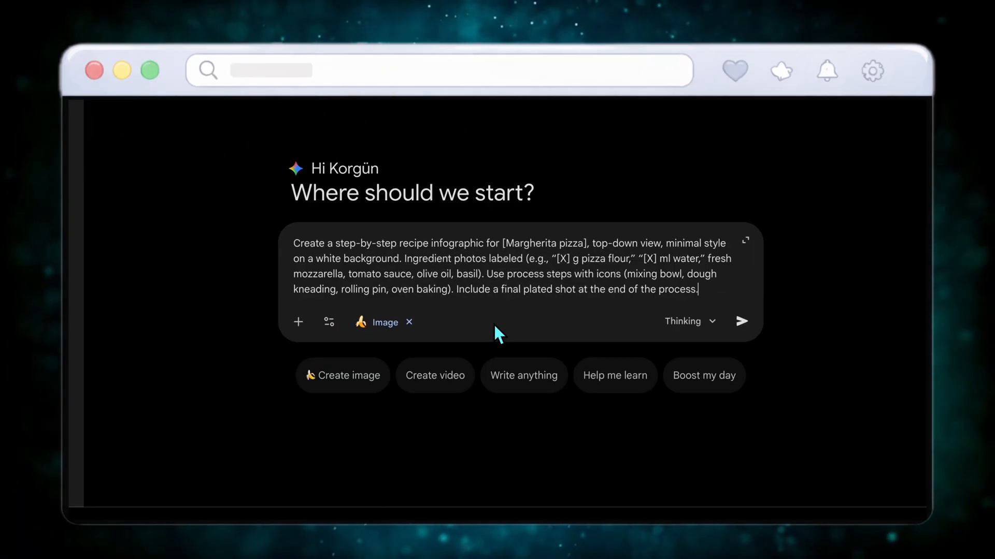
mouse_move(742, 349)
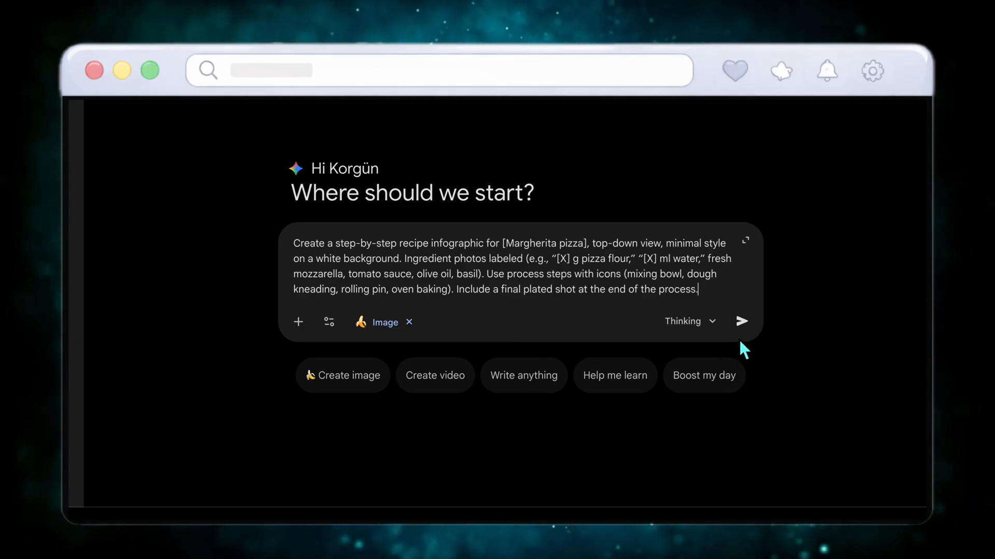
Submit the Margherita pizza step-by-step recipe infographic prompt
left_click(741, 321)
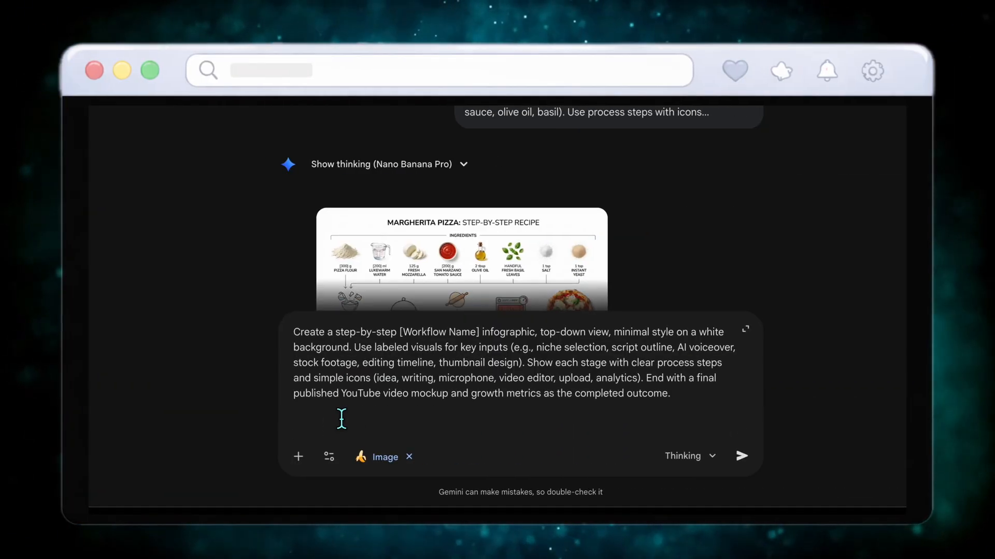
Replace [Workflow Name] with YouTube Automation and submit the workflow infographic prompt
double_click(438, 332)
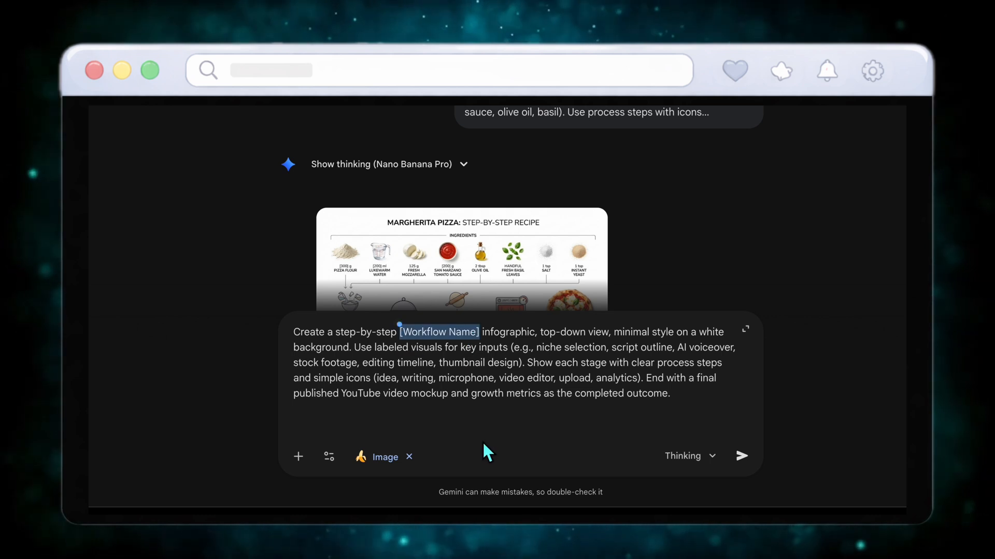
type("YouTube Automation")
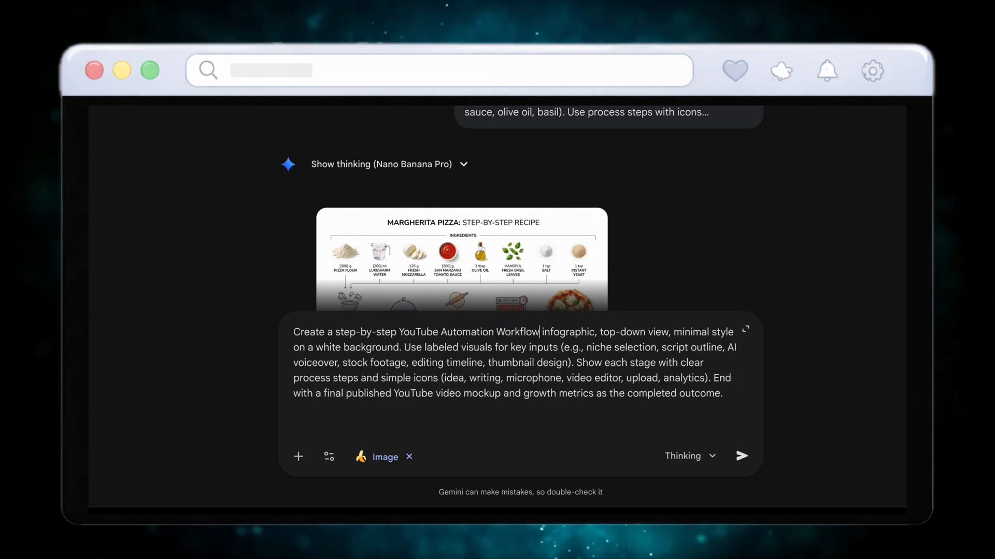
mouse_move(741, 456)
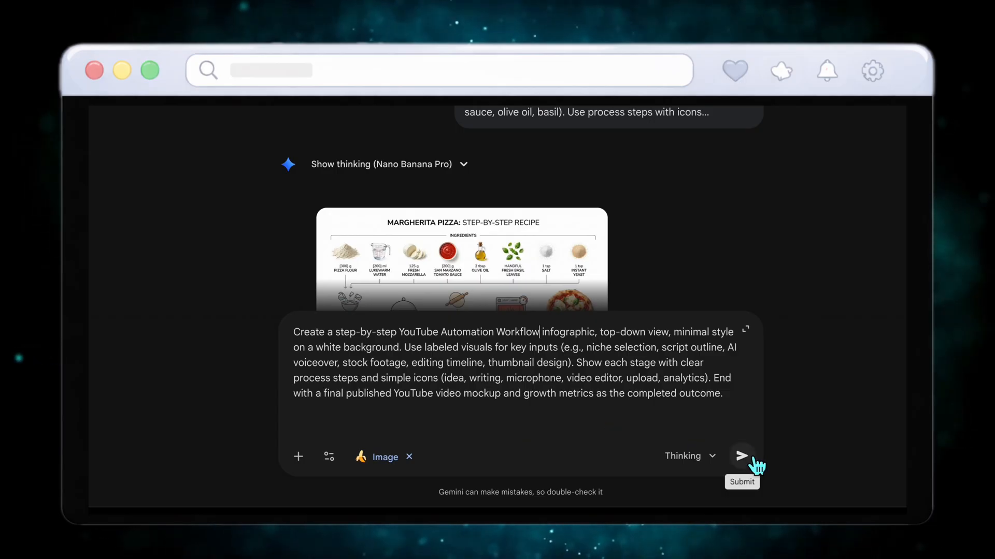
left_click(741, 456)
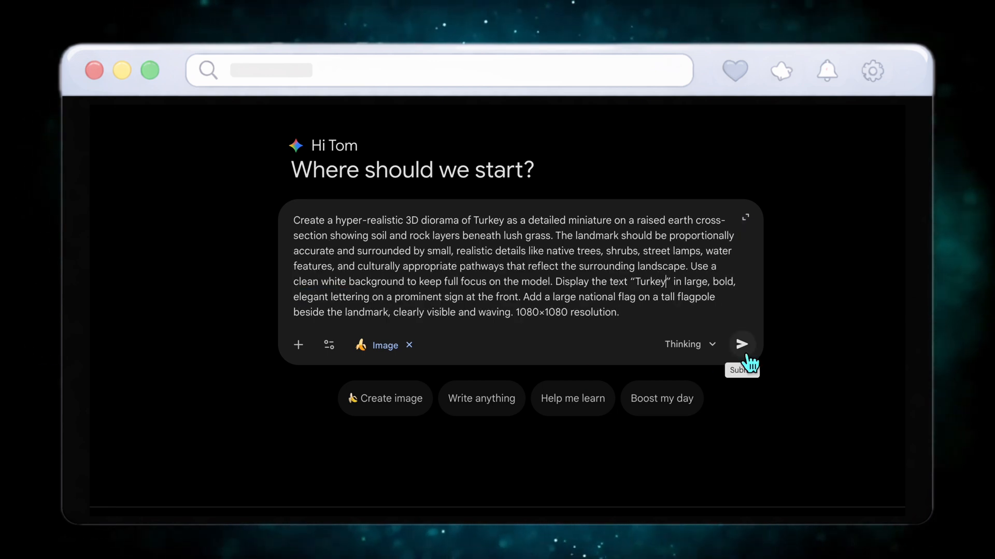
Submit the Turkey 3D miniature diorama prompt with name sign and waving flag
left_click(740, 344)
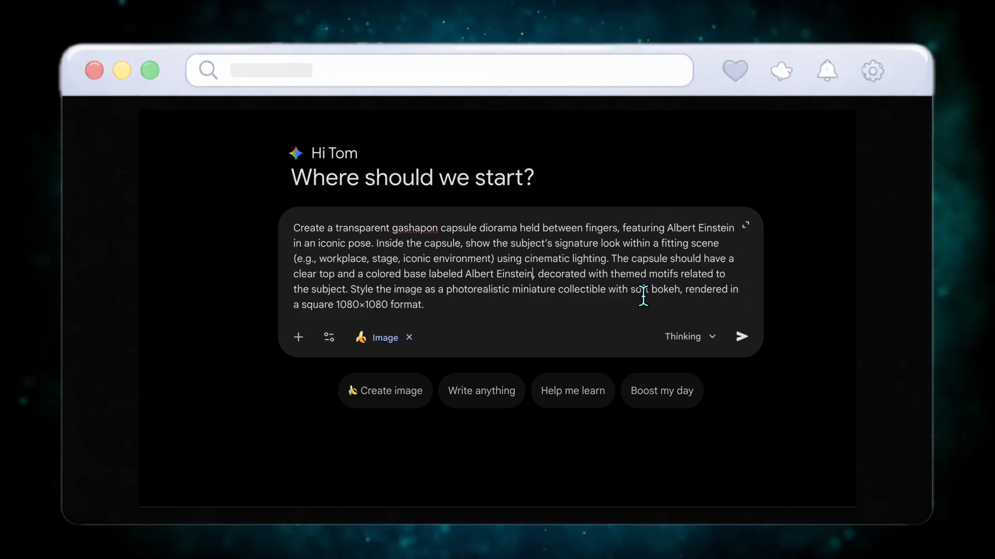
Submit the Albert Einstein gashapon capsule prompt and close the enlarged image preview
left_click(739, 336)
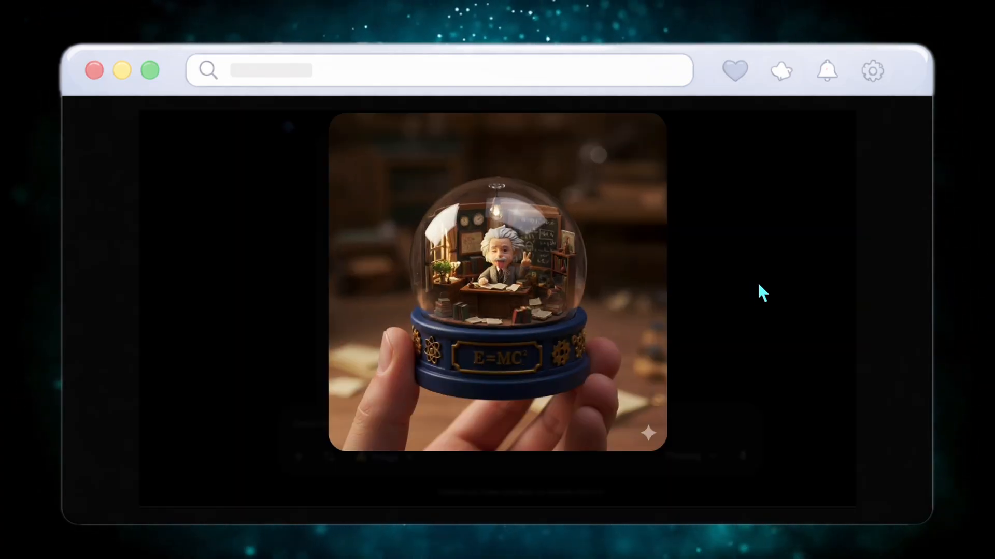
mouse_move(767, 287)
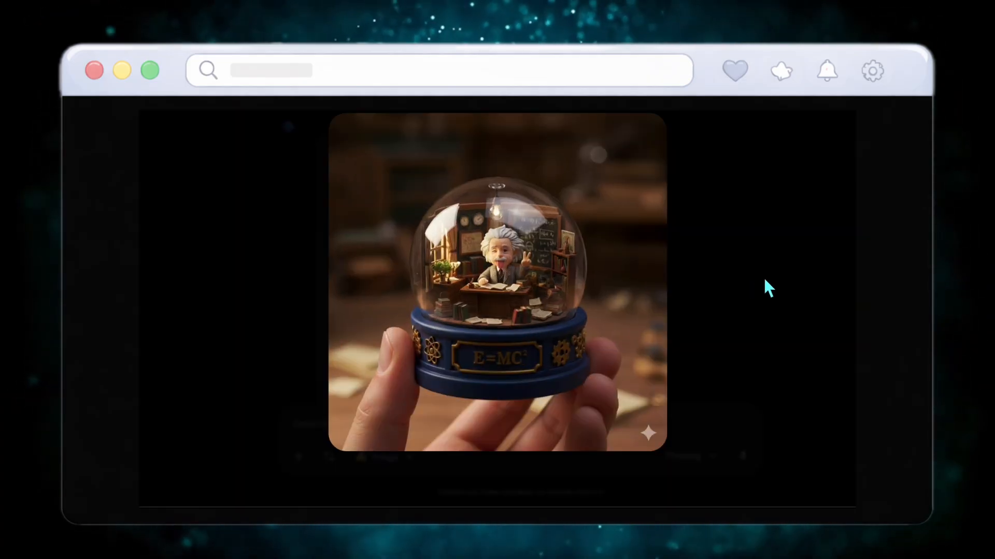
left_click(741, 456)
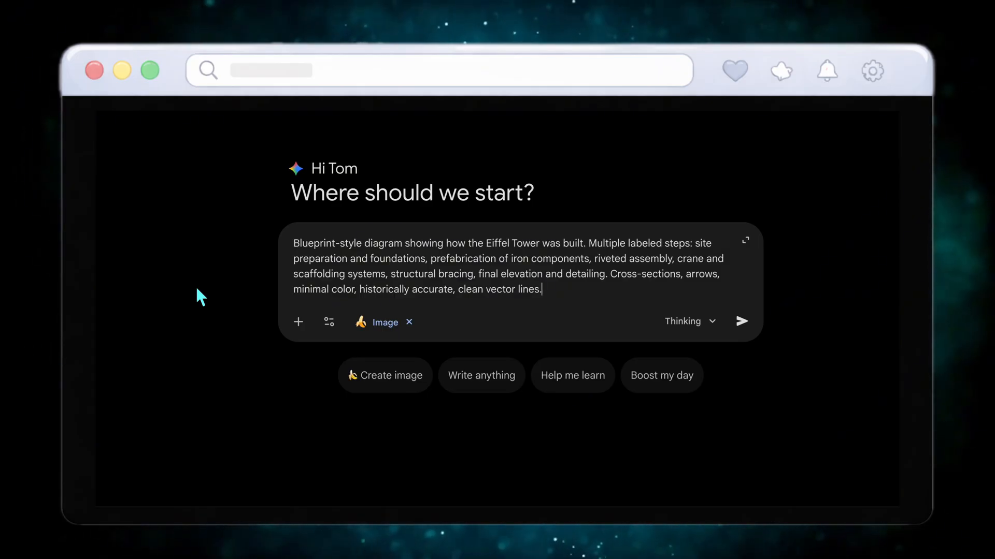
Submit the Eiffel Tower blueprint construction diagram prompt and view the result
left_click(741, 321)
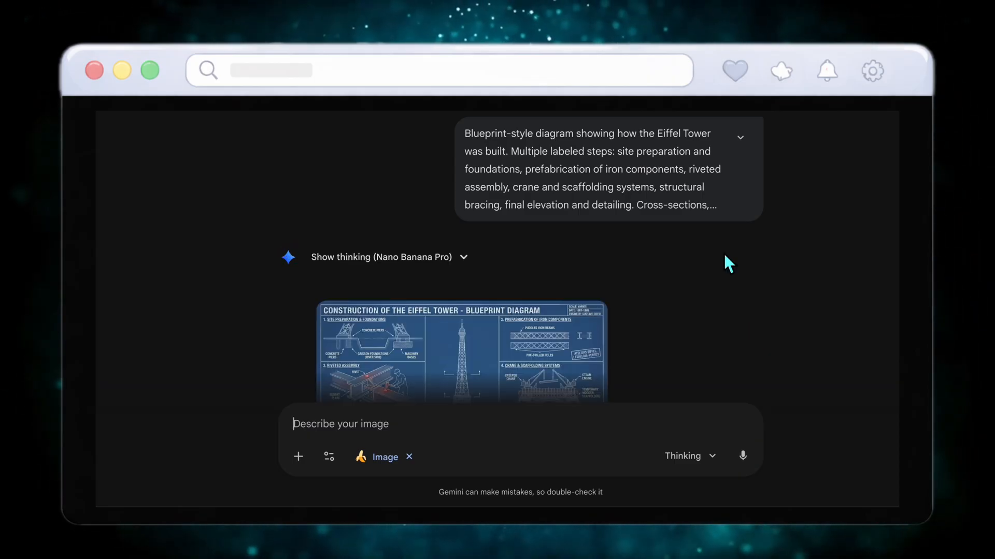
scroll("down", 3)
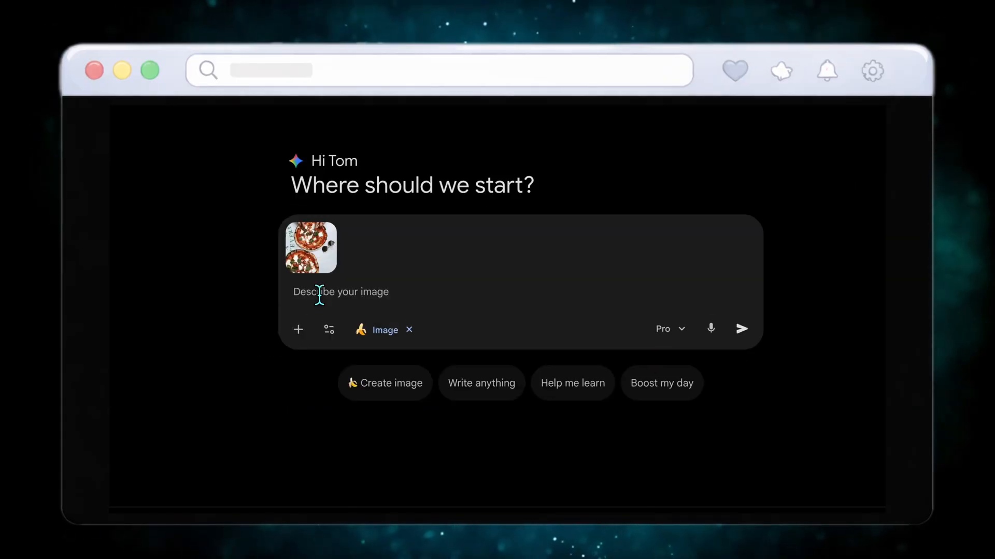
Focus the 'Describe your image' box for the attached two-pizza photo
left_click(741, 329)
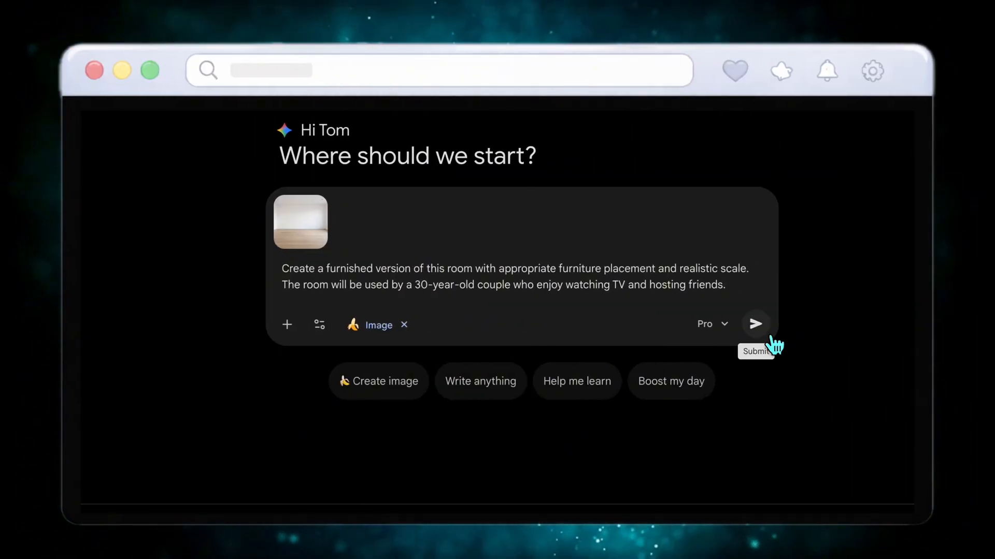
Submit the furnished-room request for a TV-loving 30-year-old couple, then for a 50-year-old reading couple
left_click(755, 323)
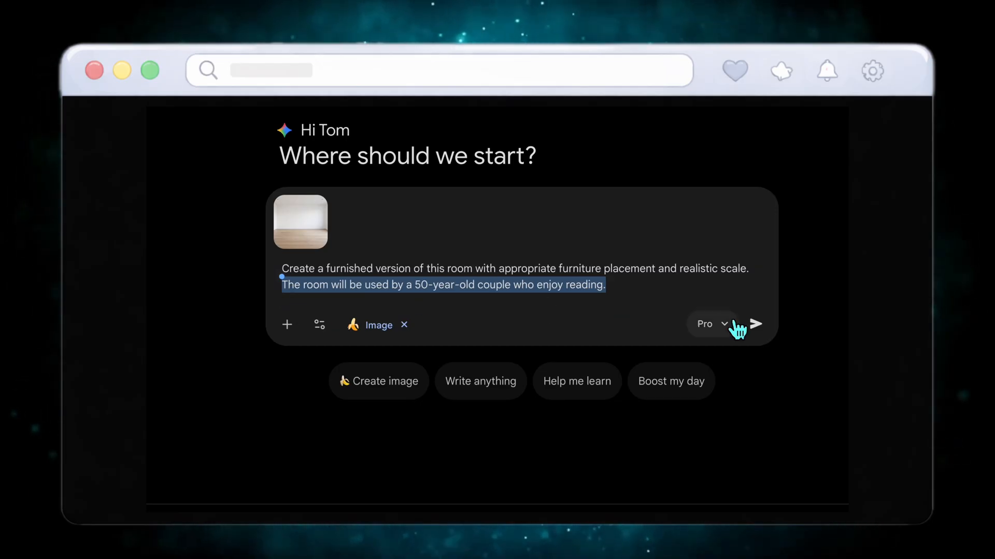
left_click(755, 324)
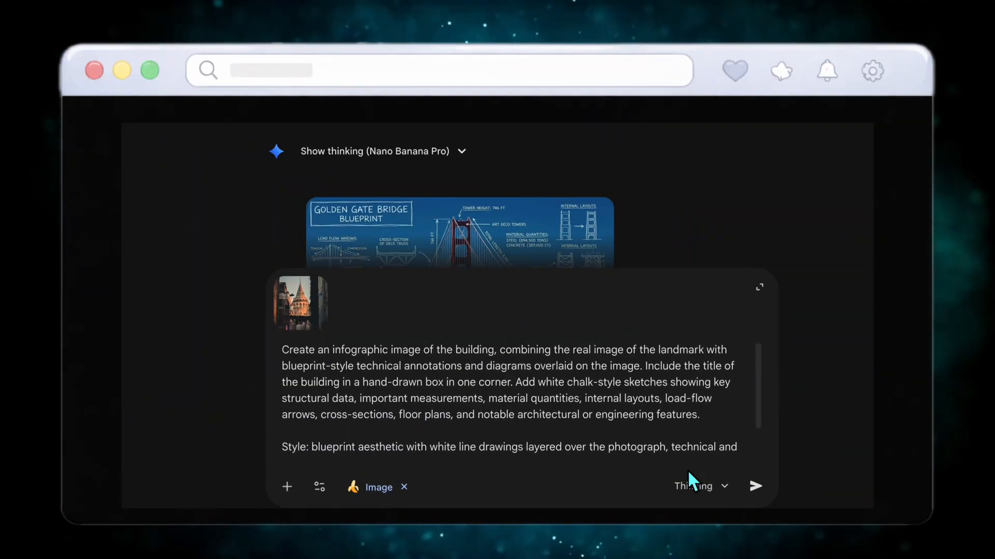
Send the blueprint-annotated infographic request for the attached Galata Tower photo
left_click(756, 487)
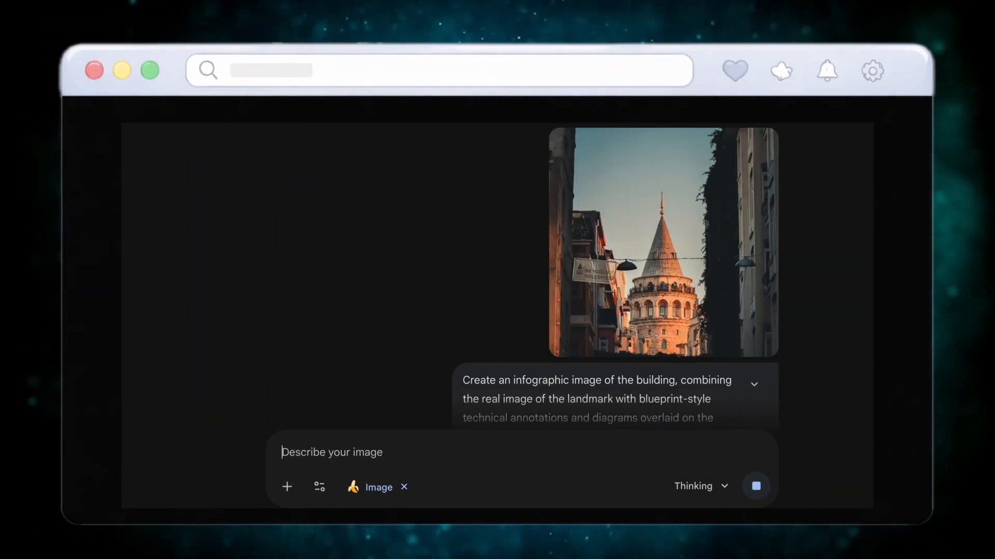